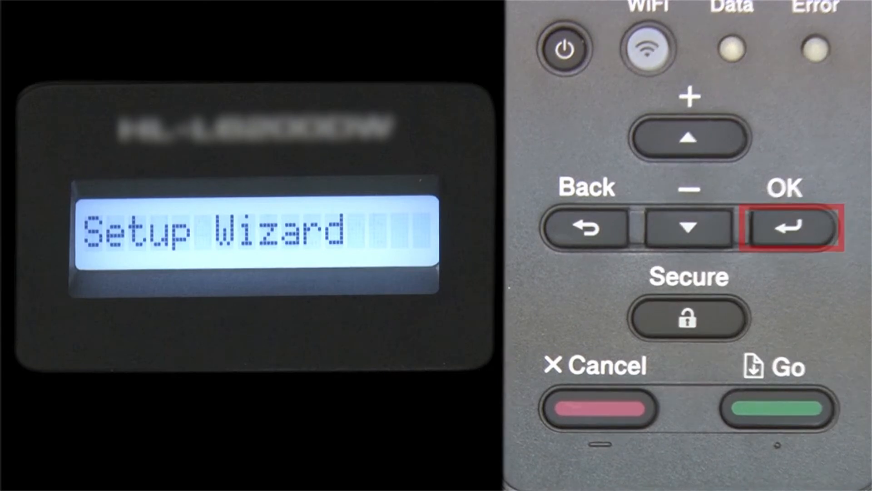
Enter the Setup Wizard and enable the wireless LAN so router_name appears
{"action": "left_click", "coordinate": [791, 227]}
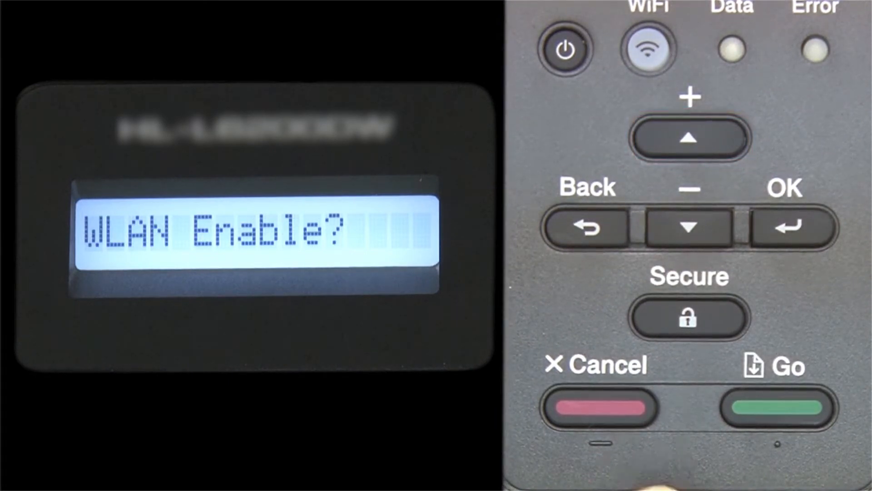
{"action": "left_click", "coordinate": [791, 226]}
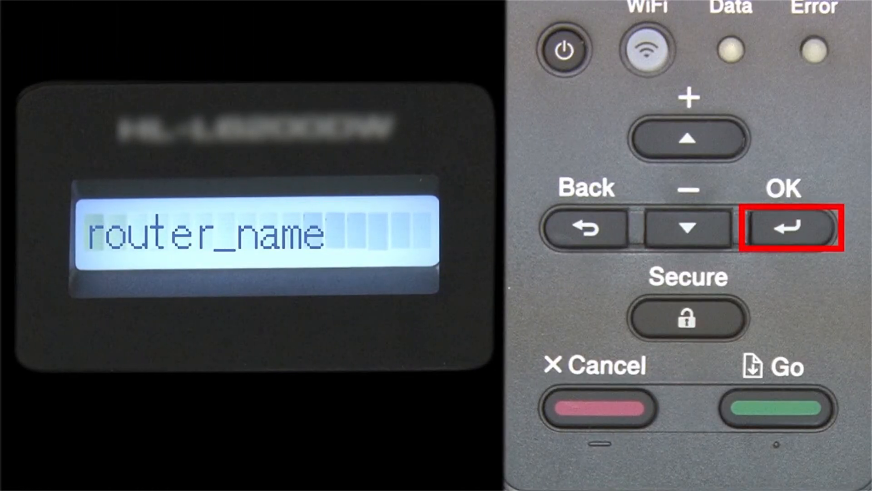
{"action": "left_click", "coordinate": [793, 228]}
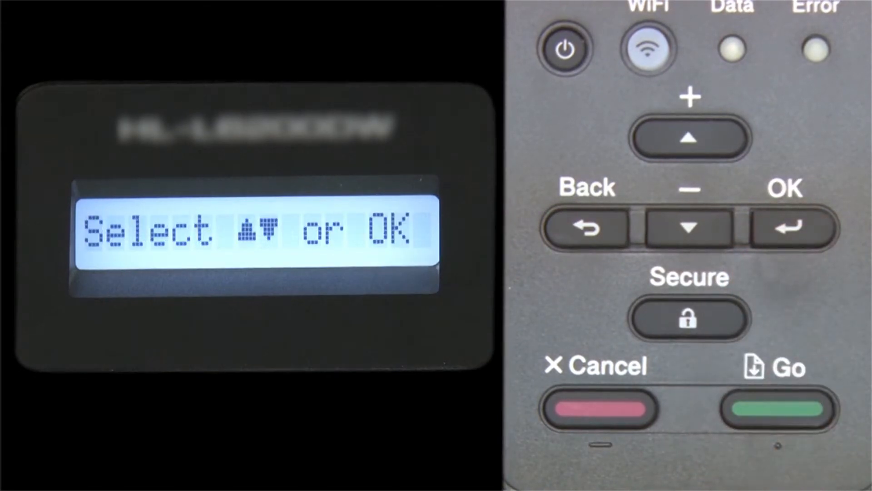
{"action": "left_click", "coordinate": [791, 228]}
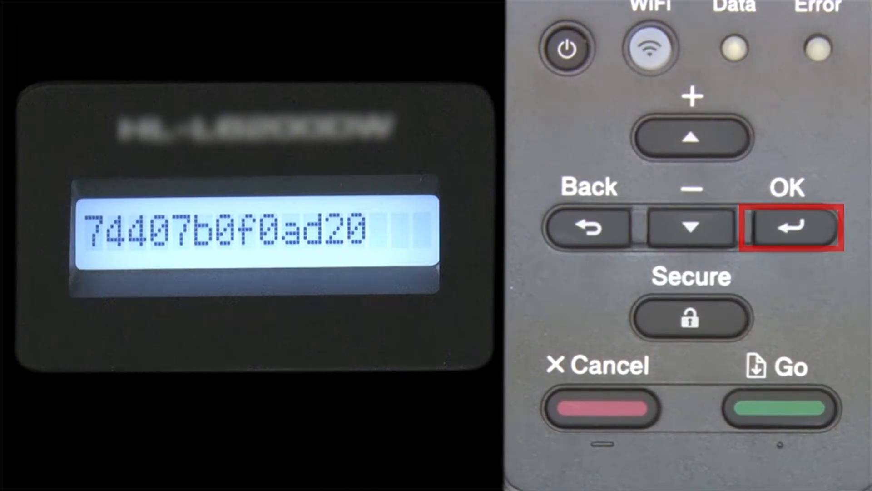
{"action": "left_click", "coordinate": [788, 227]}
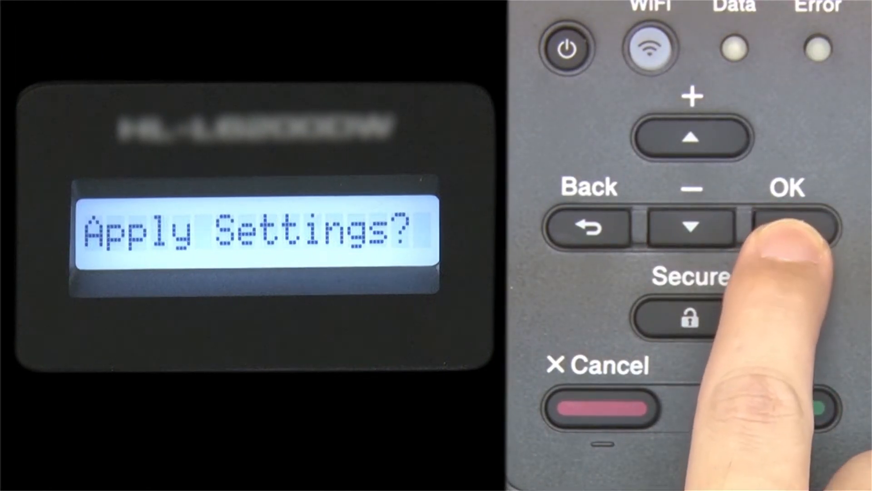
Answer Yes to Apply Settings so the printer joins the wireless network
{"action": "left_click", "coordinate": [786, 227]}
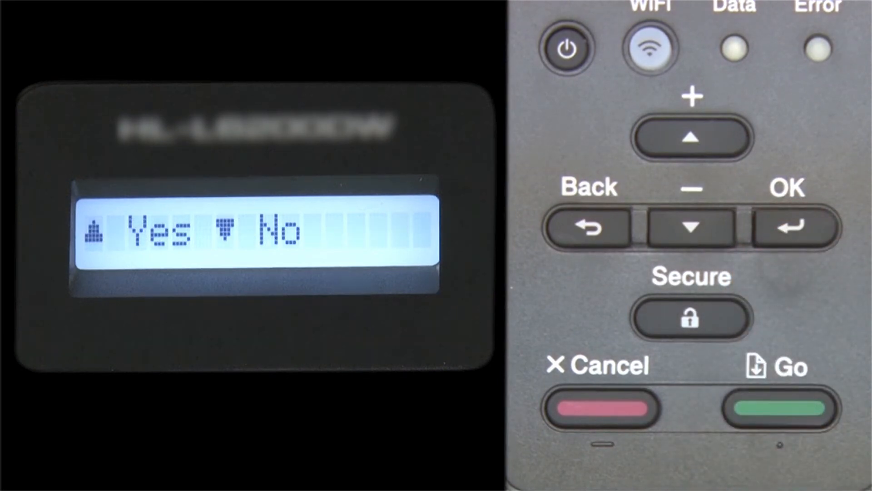
{"action": "left_click", "coordinate": [691, 137]}
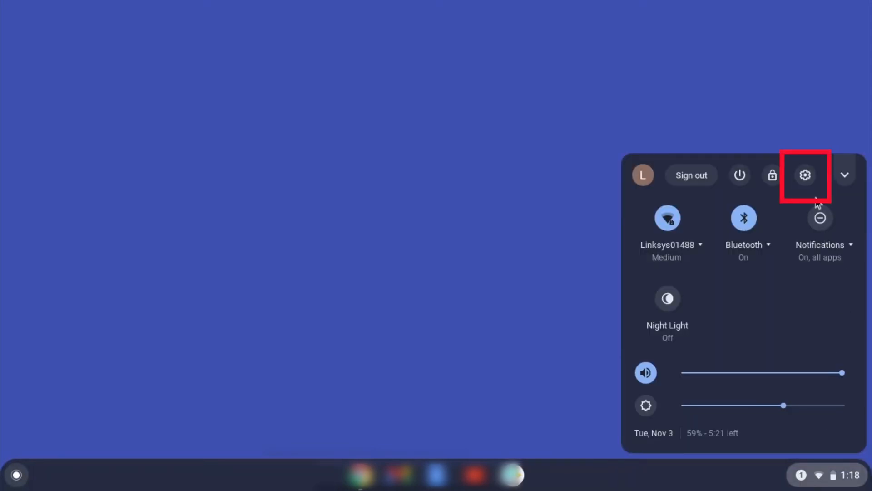
Reach the Printers list via Settings, Advanced, Printing
{"action": "left_click", "coordinate": [805, 174]}
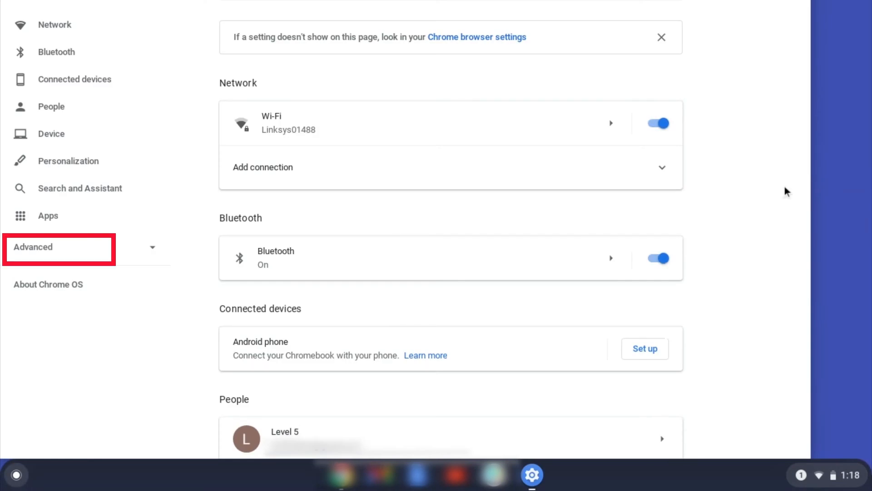
{"action": "mouse_move", "coordinate": [80, 262]}
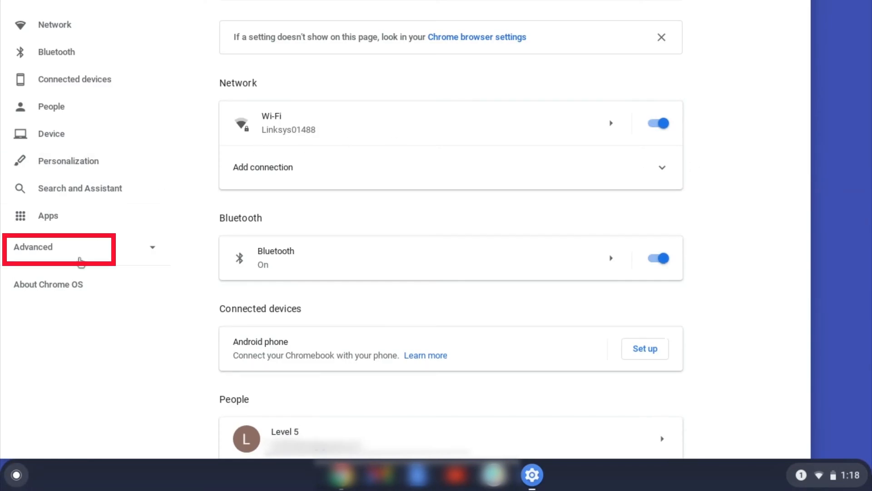
{"action": "left_click", "coordinate": [34, 246]}
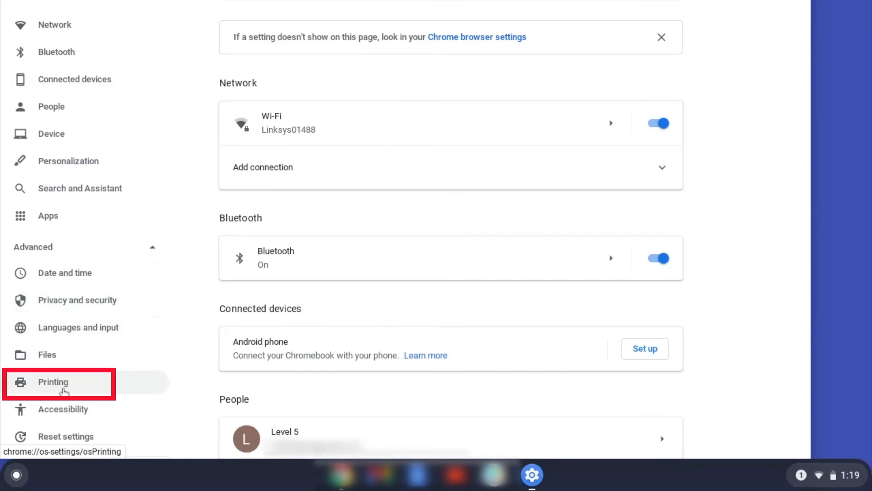
{"action": "left_click", "coordinate": [53, 381]}
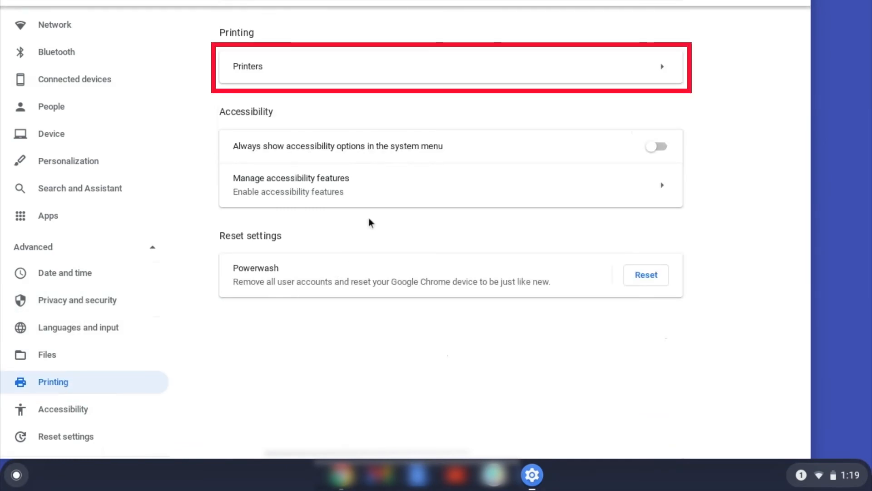
{"action": "mouse_move", "coordinate": [471, 77]}
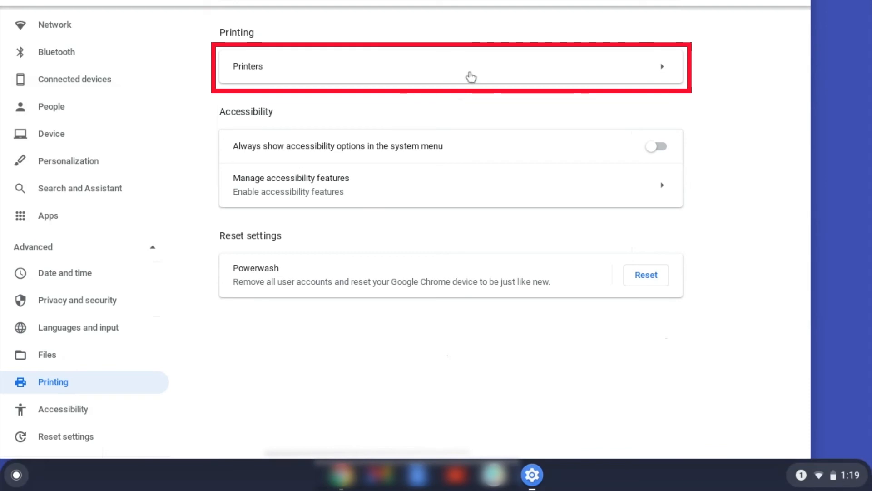
{"action": "left_click", "coordinate": [450, 66]}
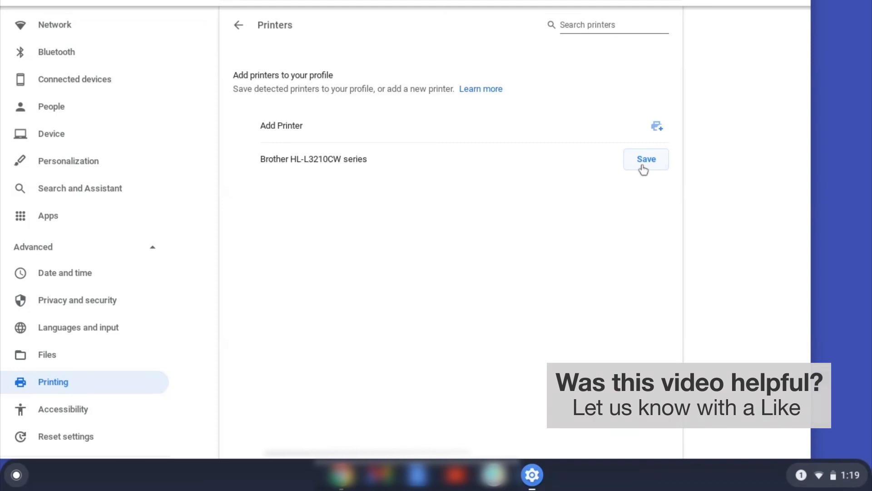
Save the detected Brother HL-L3210CW series printer to the profile
{"action": "left_click", "coordinate": [646, 159]}
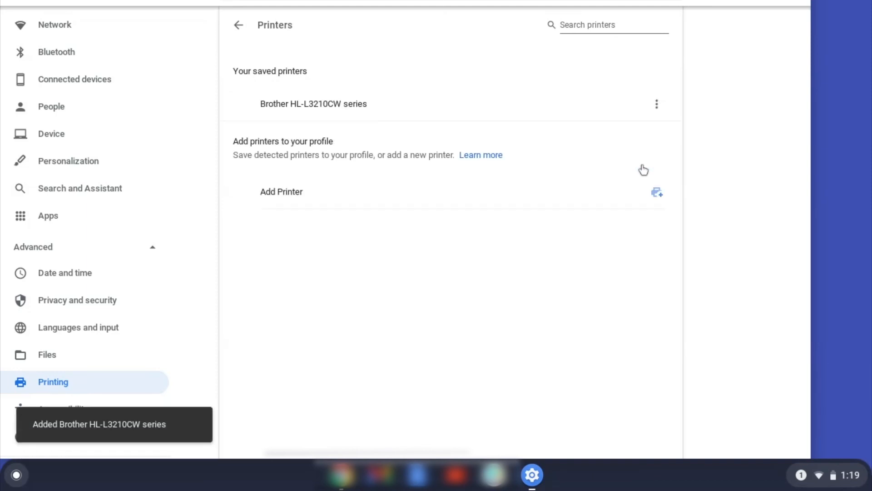